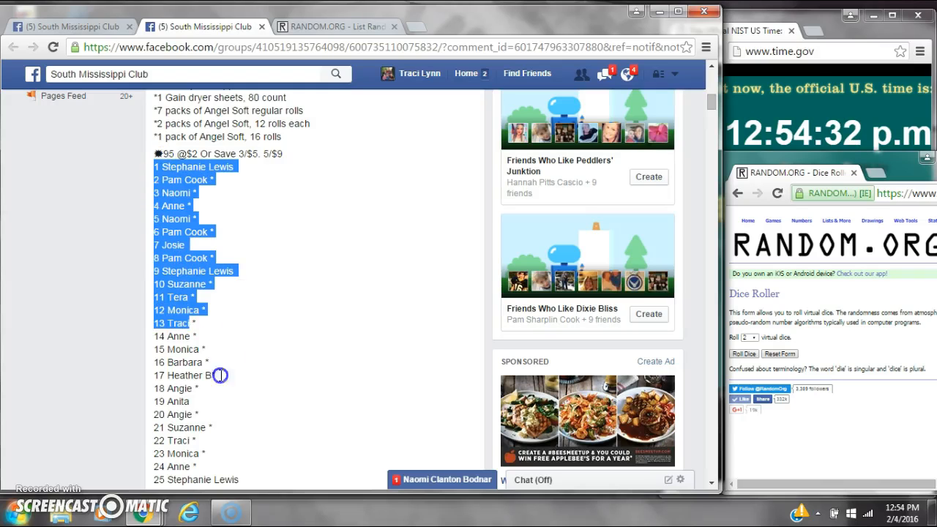
Scroll down through the razz post and its comments toward the comment box.
scroll("down", 3)
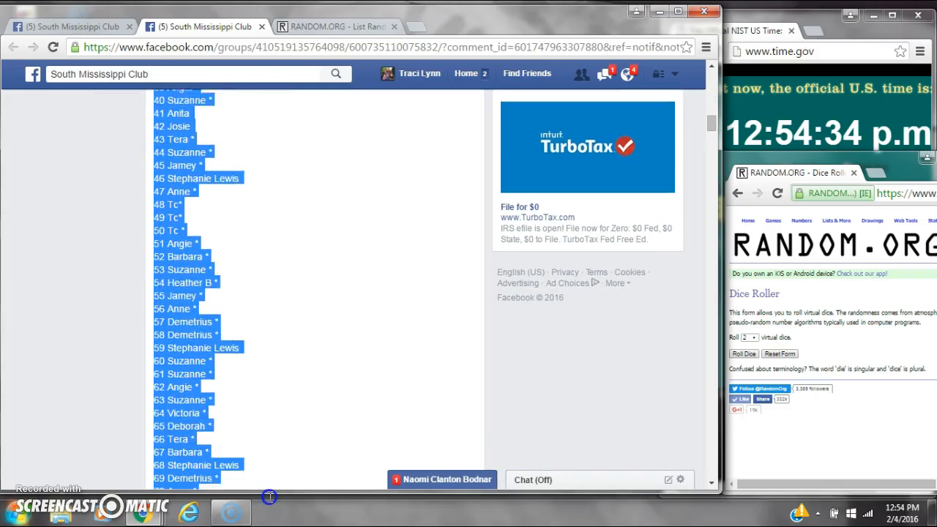
scroll("down", 3)
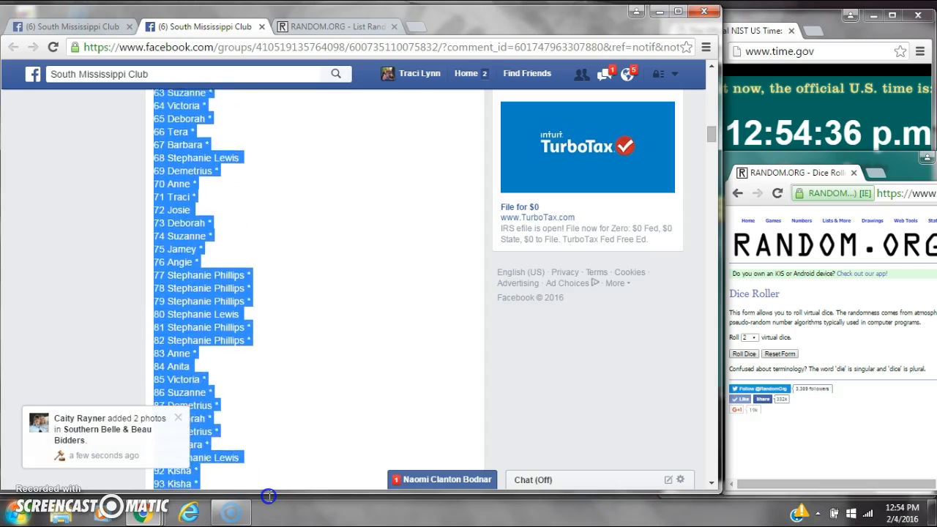
scroll("down", 3)
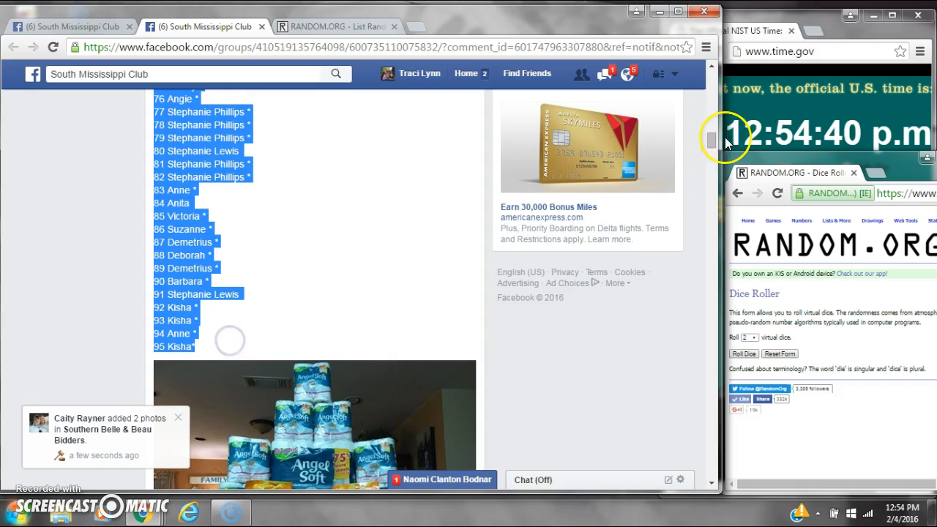
scroll("down", 3)
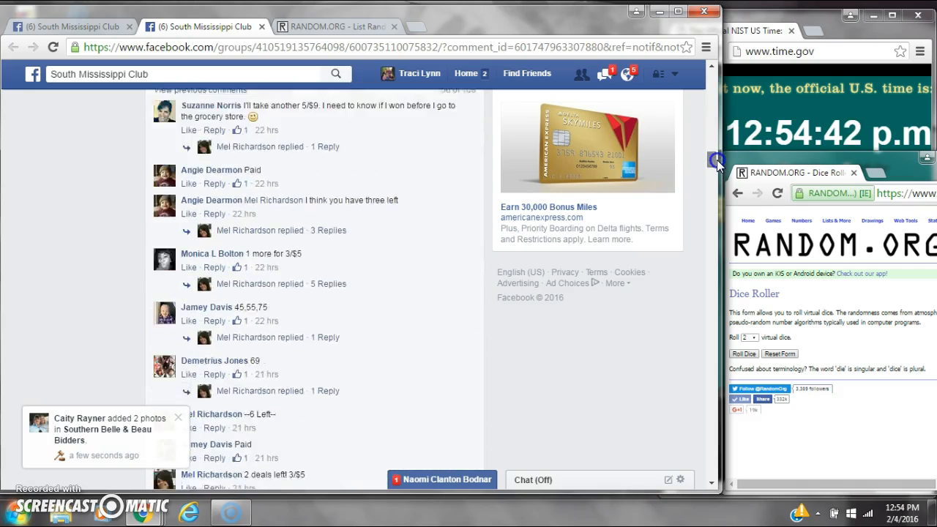
scroll("down", 3)
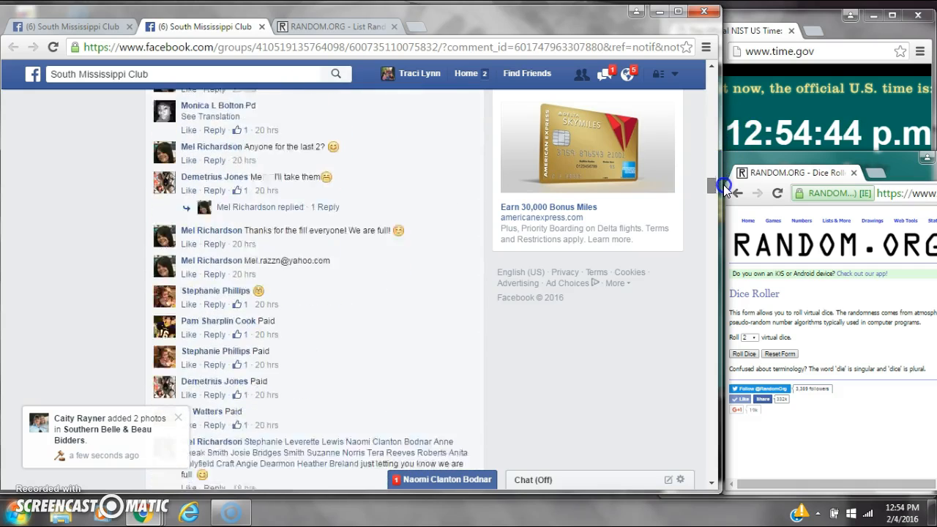
scroll("down", 3)
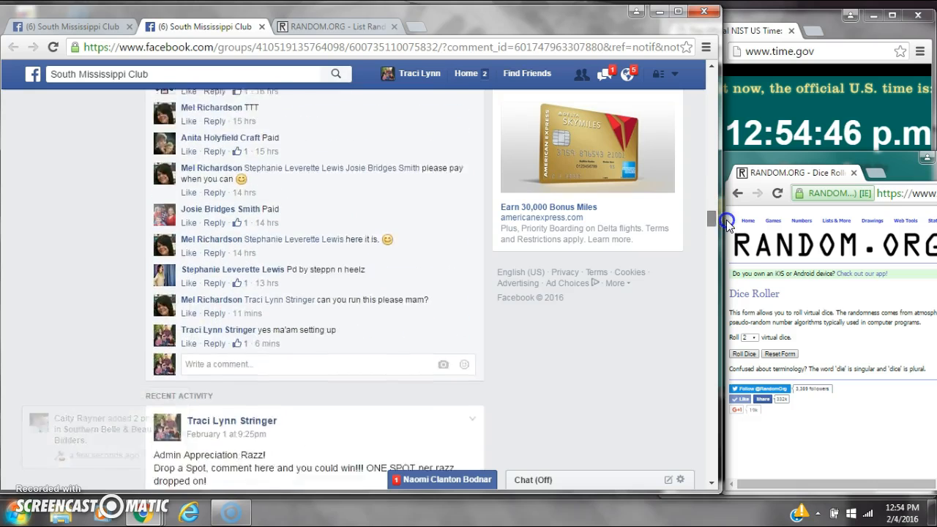
scroll("down", 3)
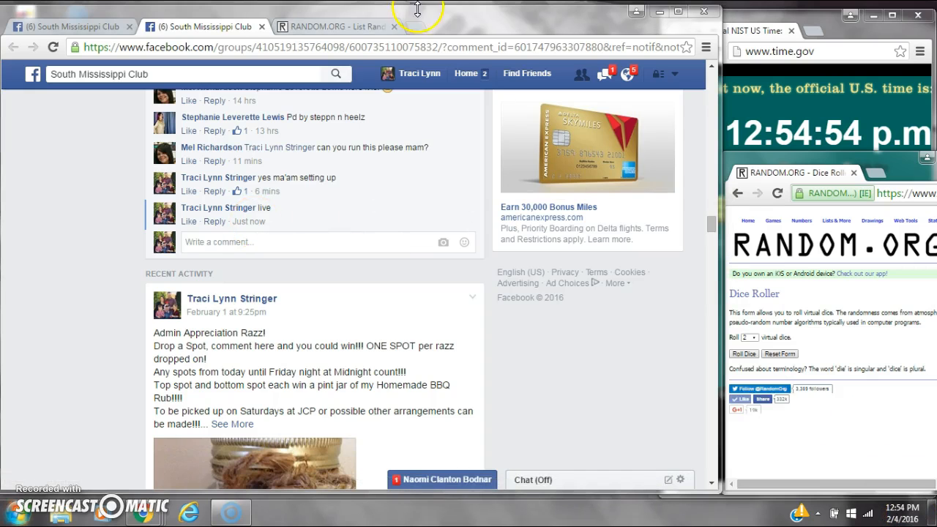
Paste the copied 95-name spot list into the List Randomizer and roll the two virtual dice.
right_click(284, 260)
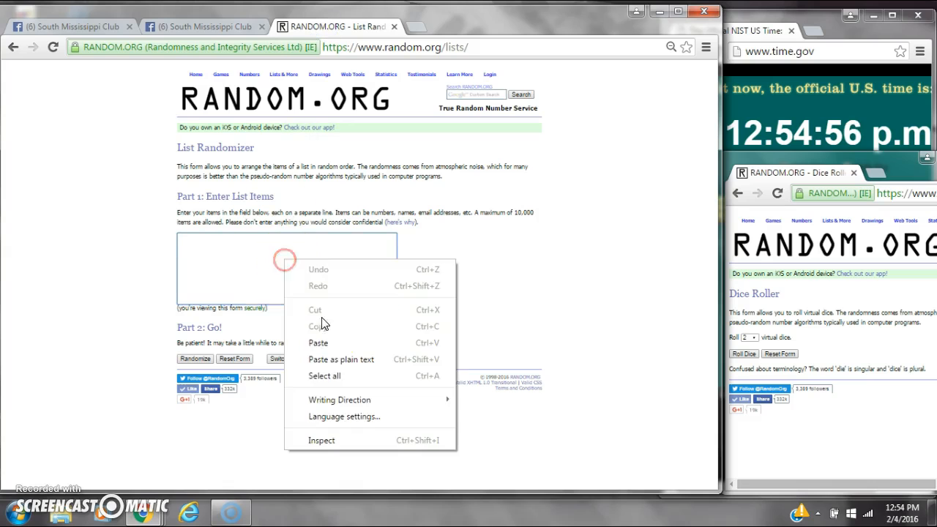
left_click(318, 342)
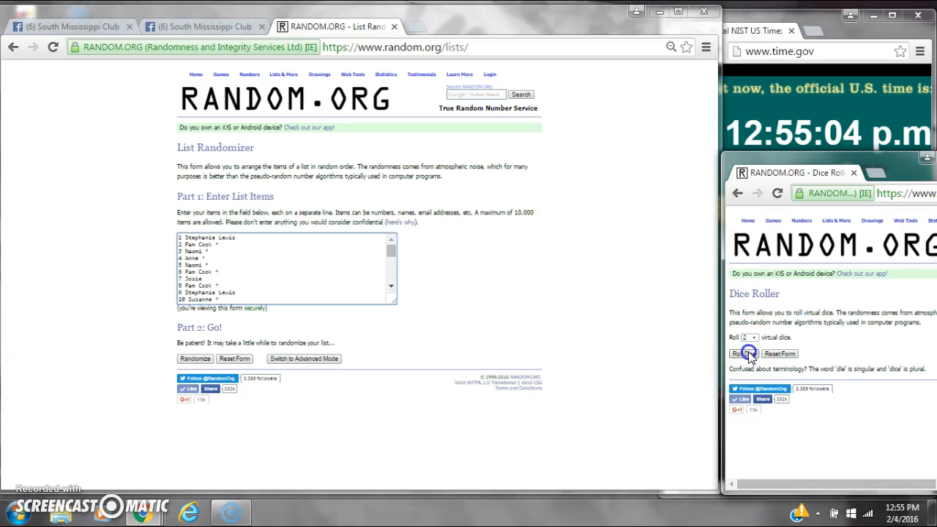
left_click(739, 353)
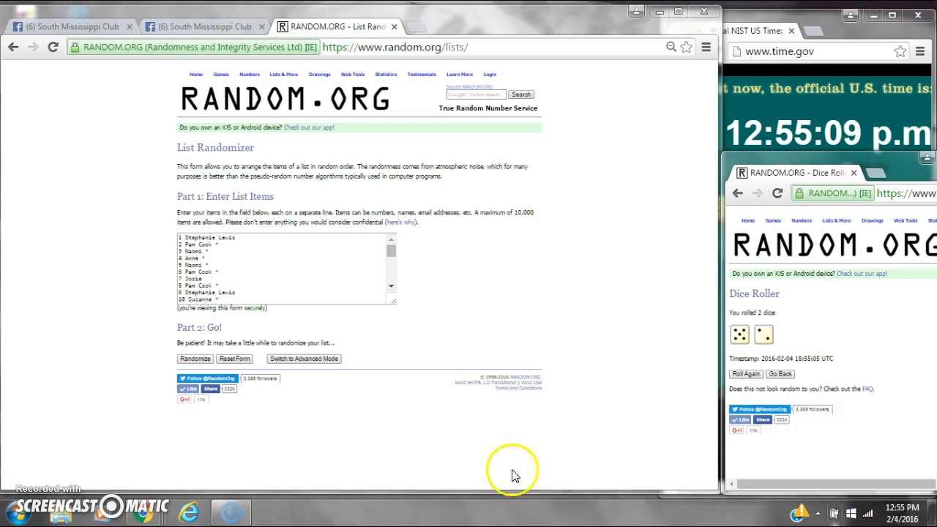
Randomize the pasted spot list, then reshuffle it with Again until it has been randomized six times.
left_click(195, 359)
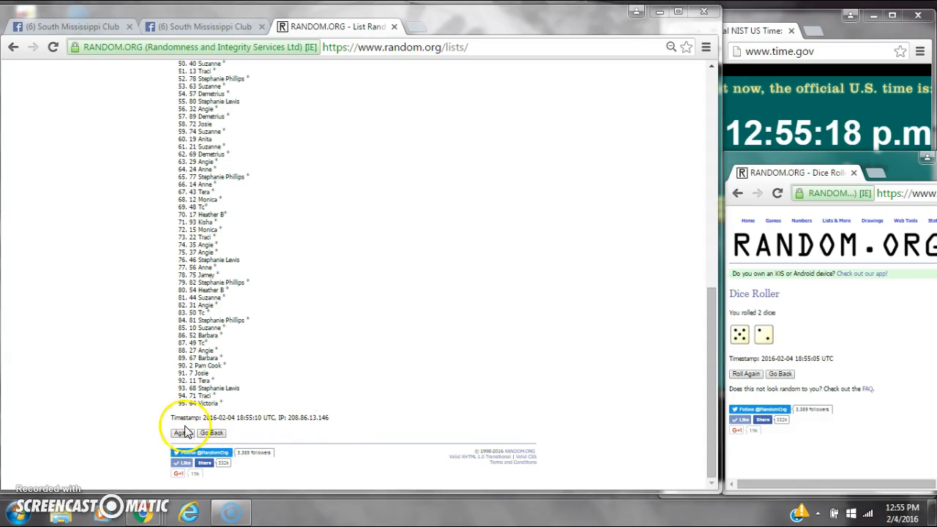
left_click(178, 433)
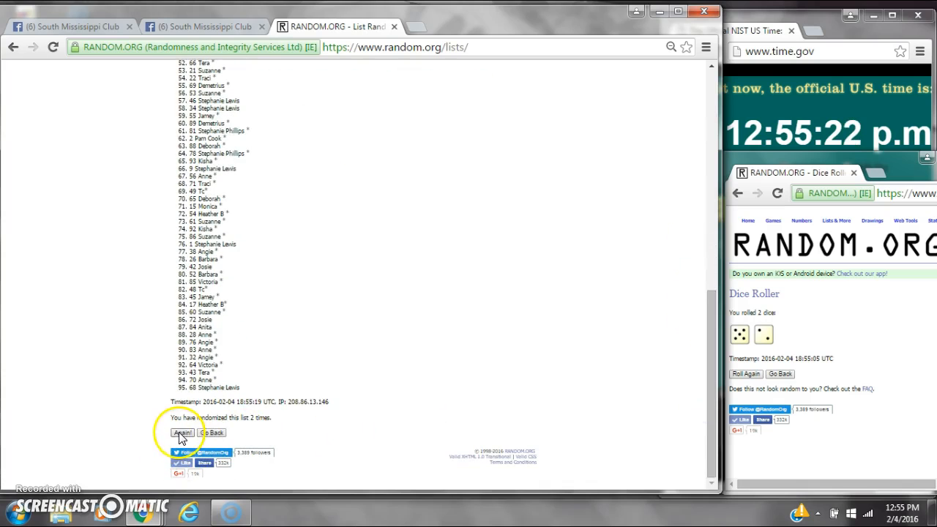
left_click(181, 434)
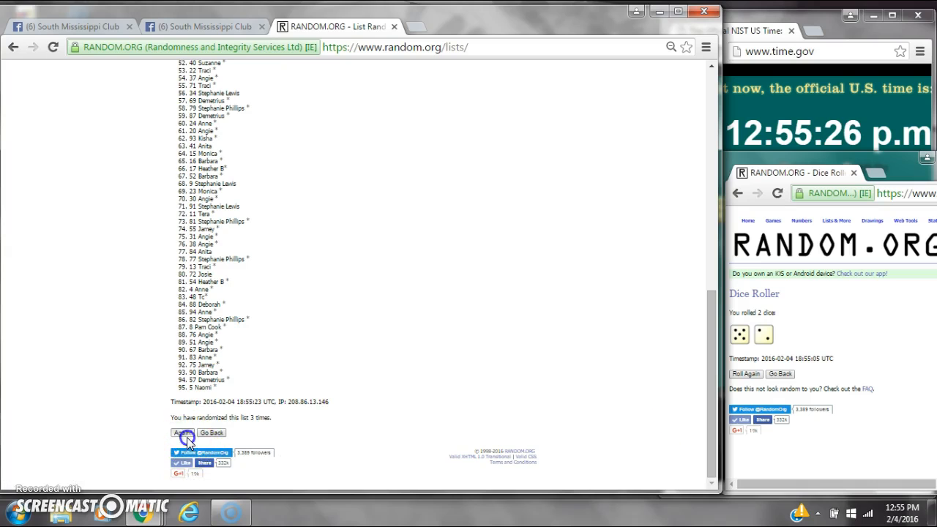
left_click(182, 432)
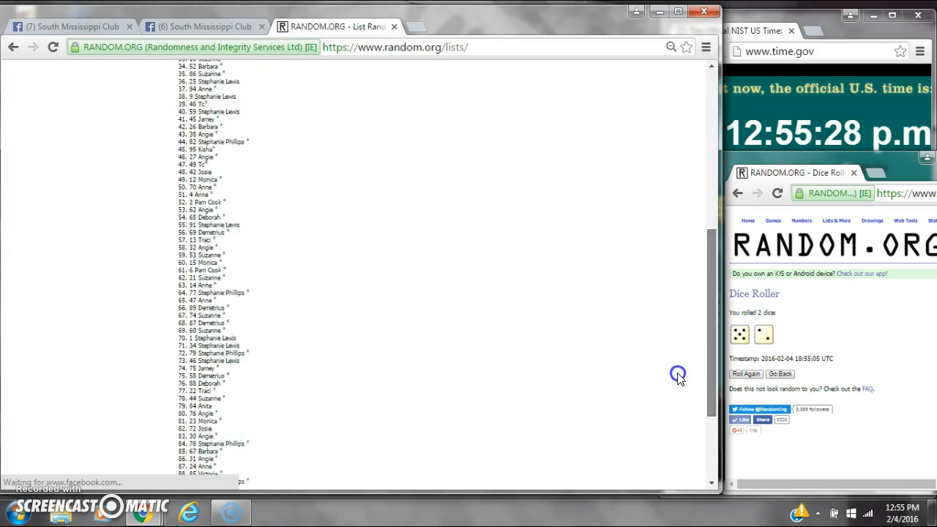
left_click(181, 433)
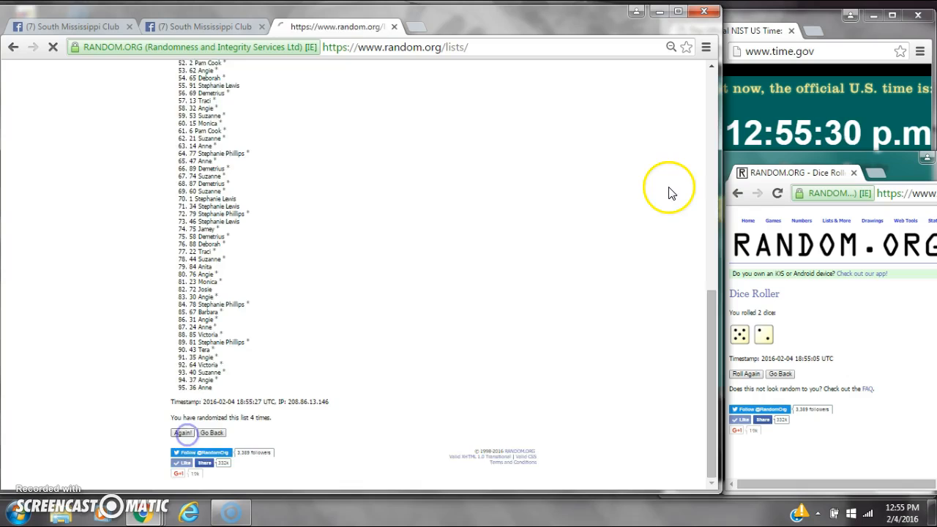
left_click(181, 432)
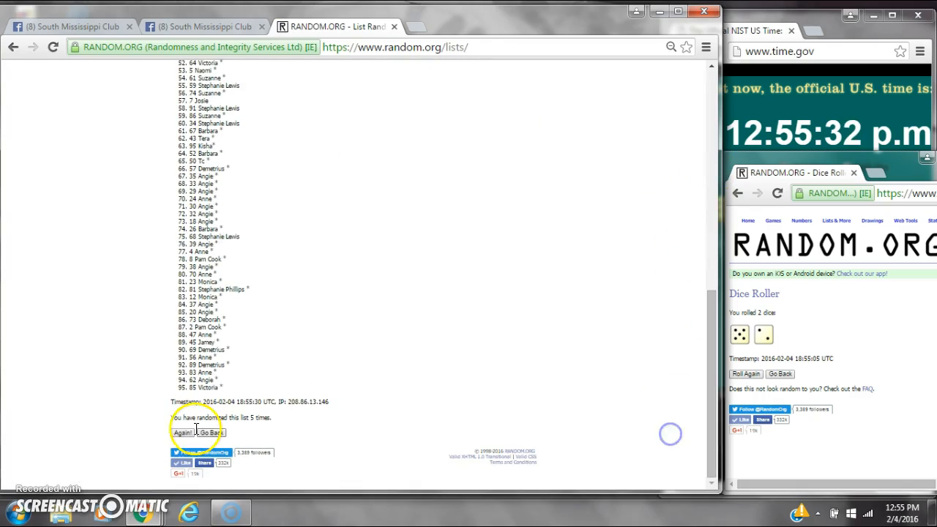
left_click(182, 432)
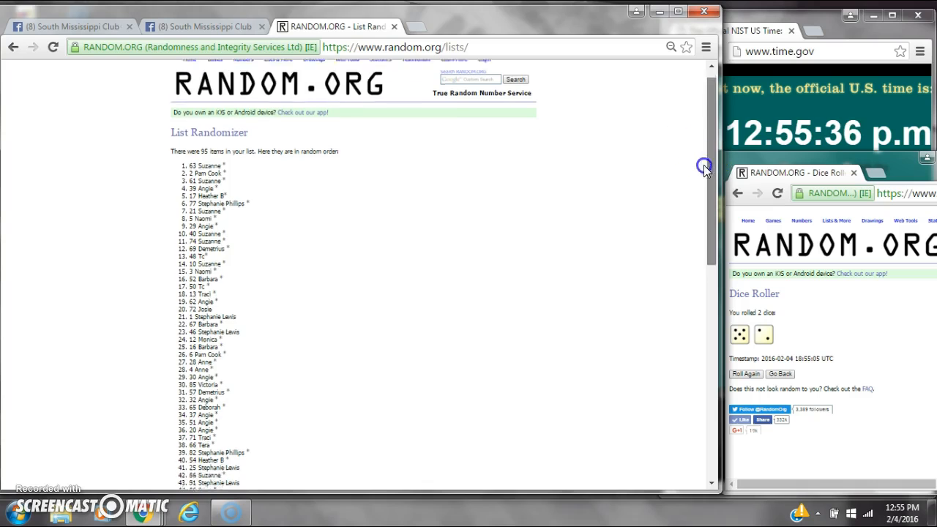
Check the shuffle count below the results and randomize the list a seventh time.
scroll("down", 3)
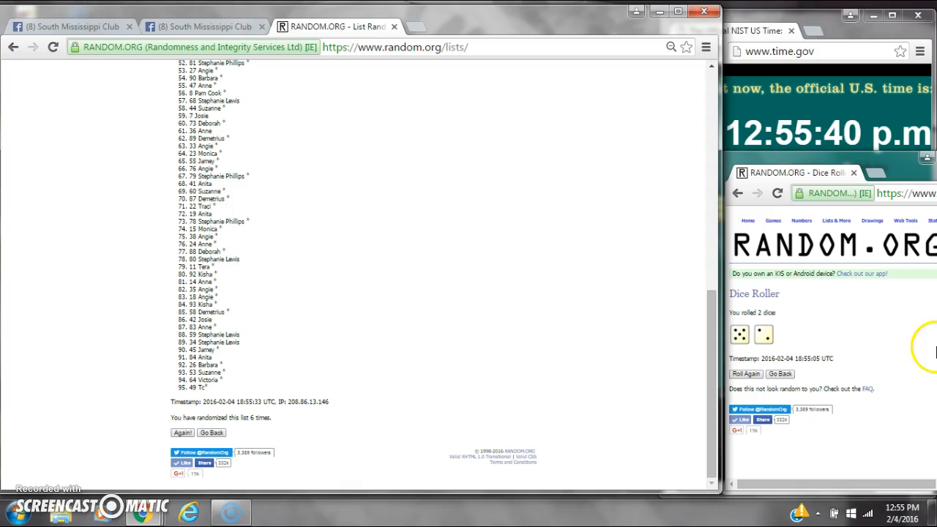
left_click(901, 506)
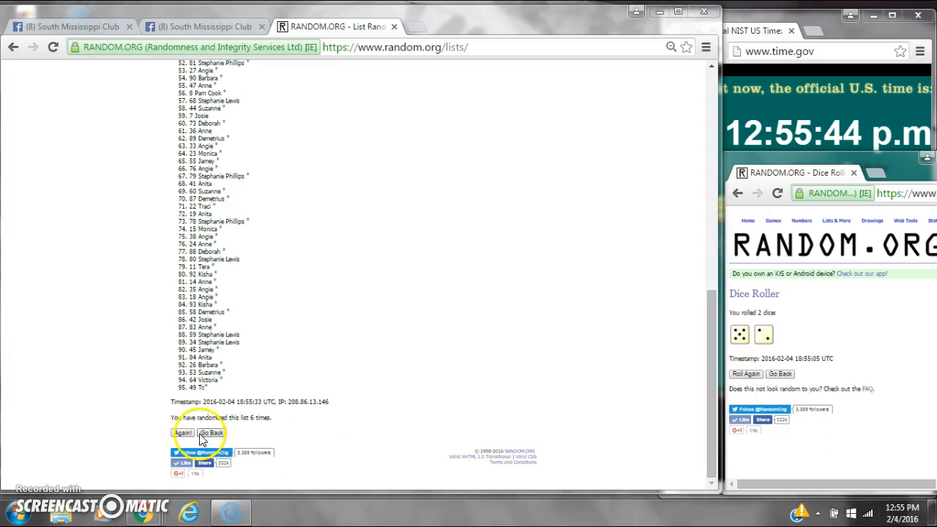
left_click(182, 433)
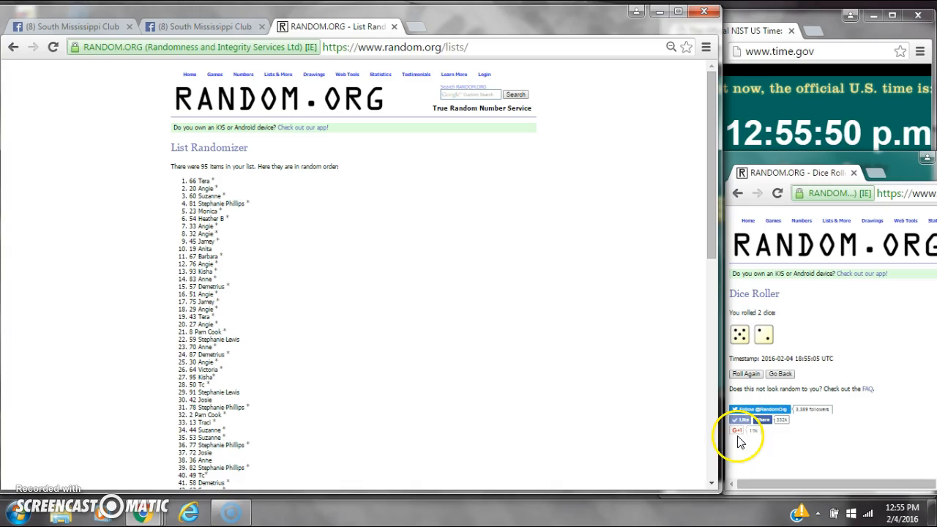
Verify the 'randomized this list 7 times' note, then return to the top showing the winning name.
scroll("down", 3)
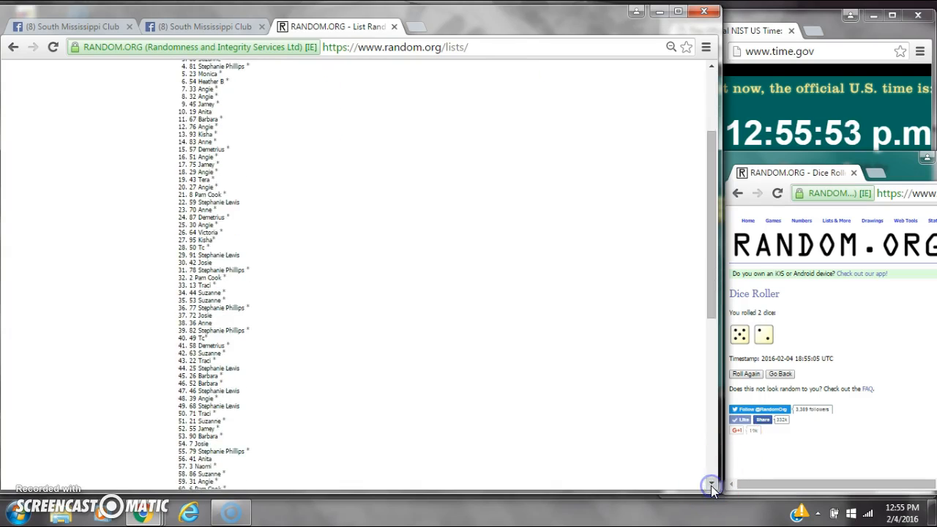
scroll("down", 3)
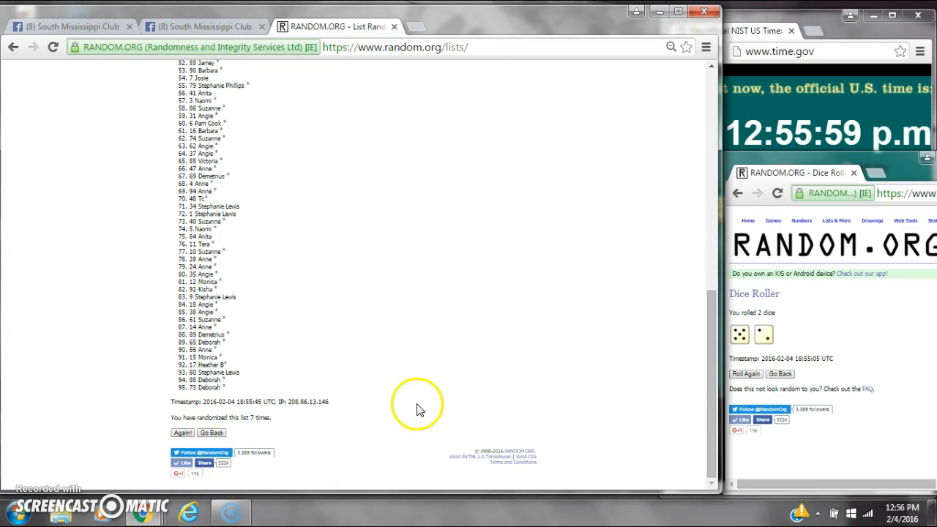
left_click(202, 27)
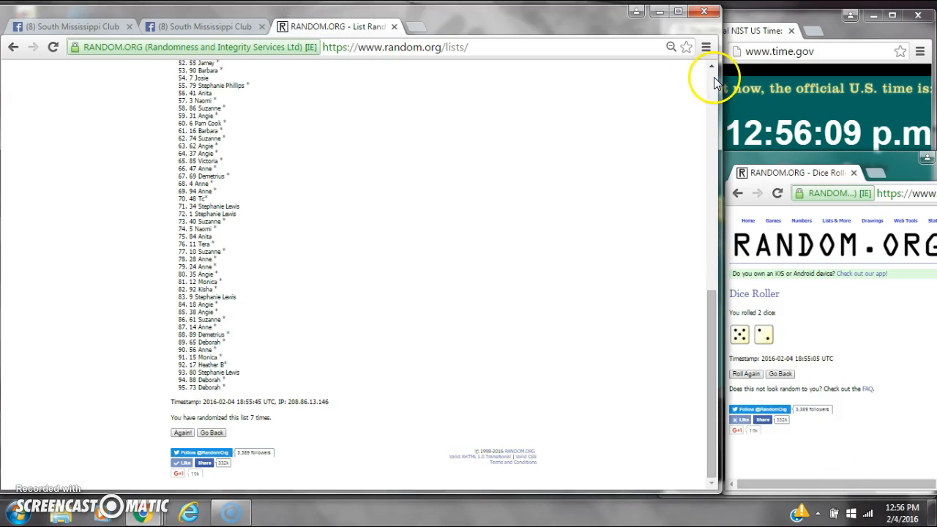
scroll("up", 3)
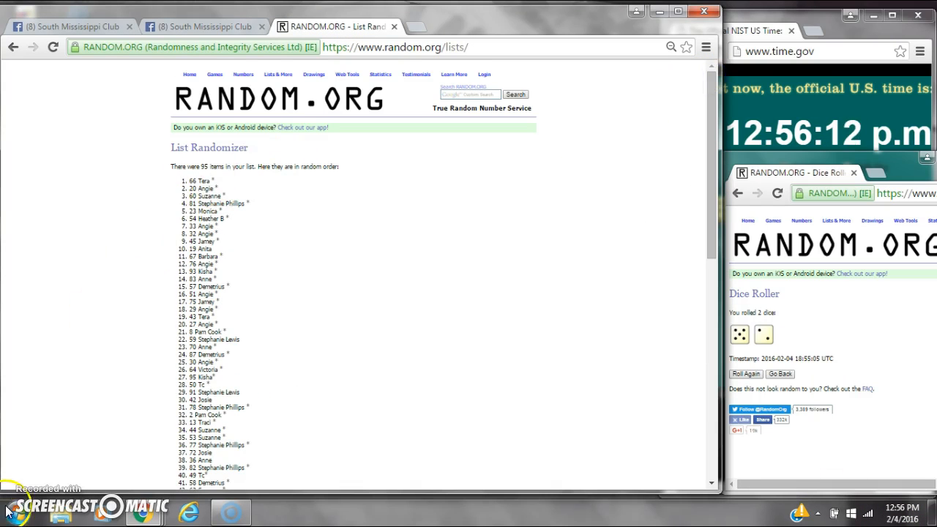